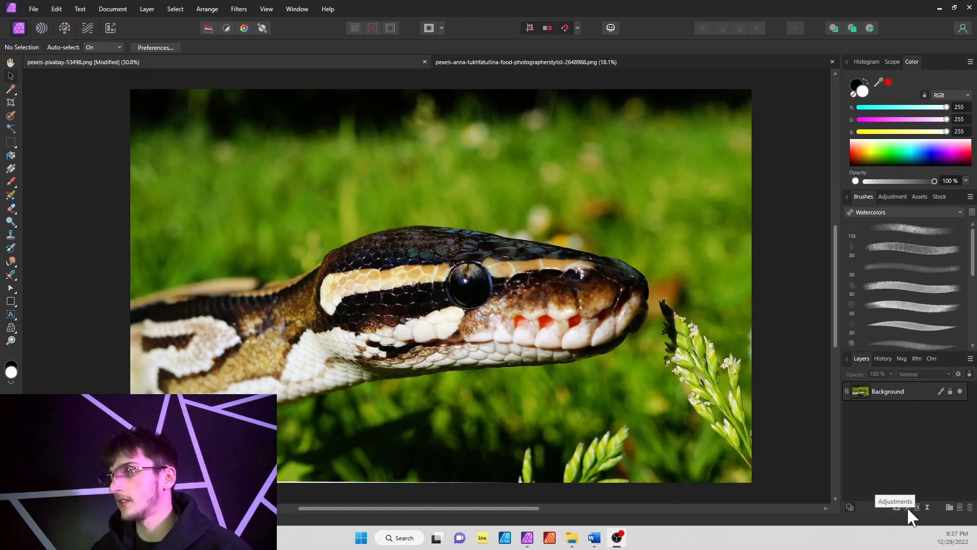
- Add a Black & White adjustment layer above the snake photo to make it grayscale
{"action": "left_click", "coordinate": [904, 506]}
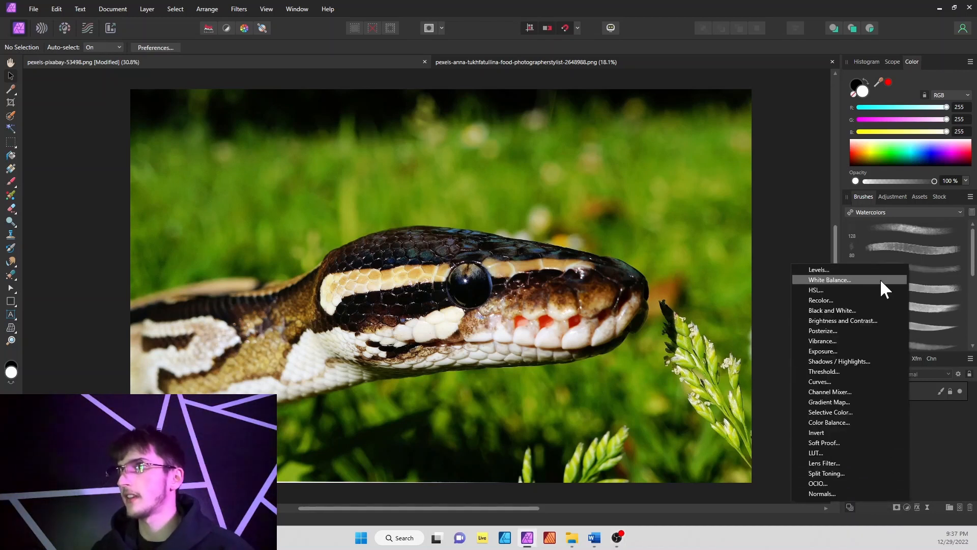
{"action": "left_click", "coordinate": [831, 311]}
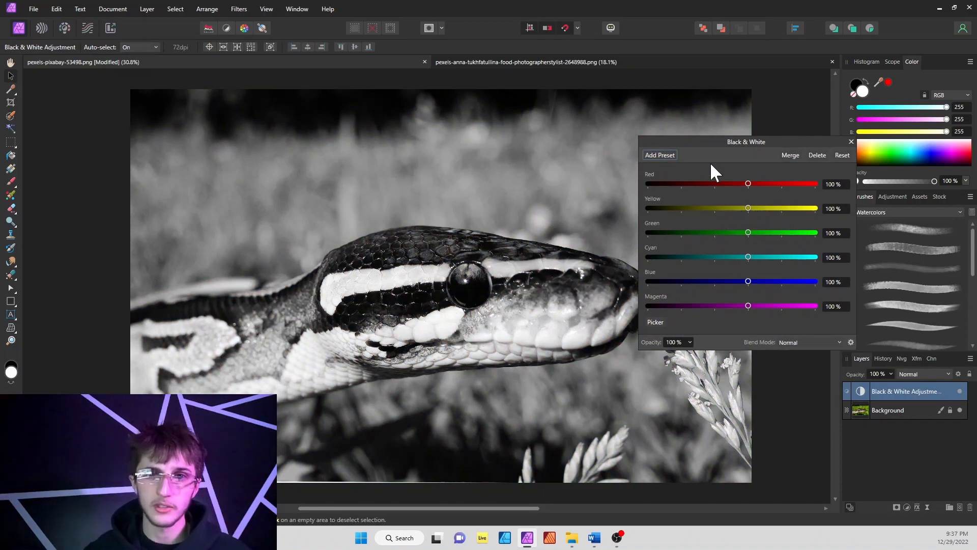
{"action": "mouse_move", "coordinate": [754, 192]}
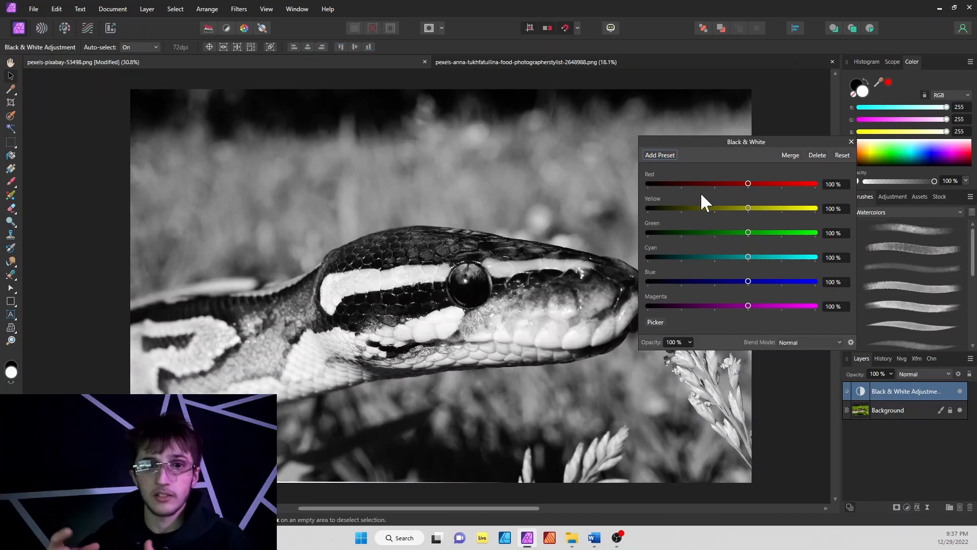
{"action": "mouse_move", "coordinate": [745, 173]}
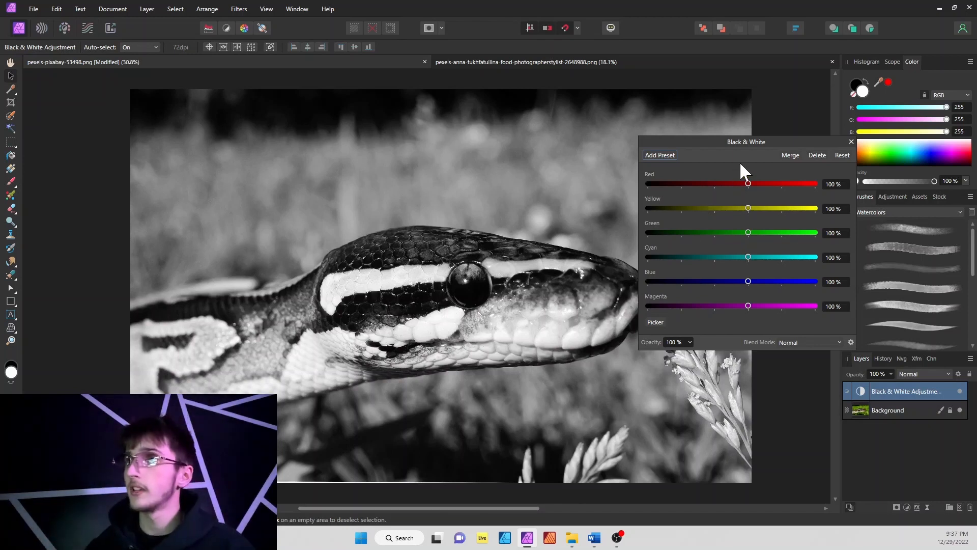
{"action": "mouse_move", "coordinate": [747, 184]}
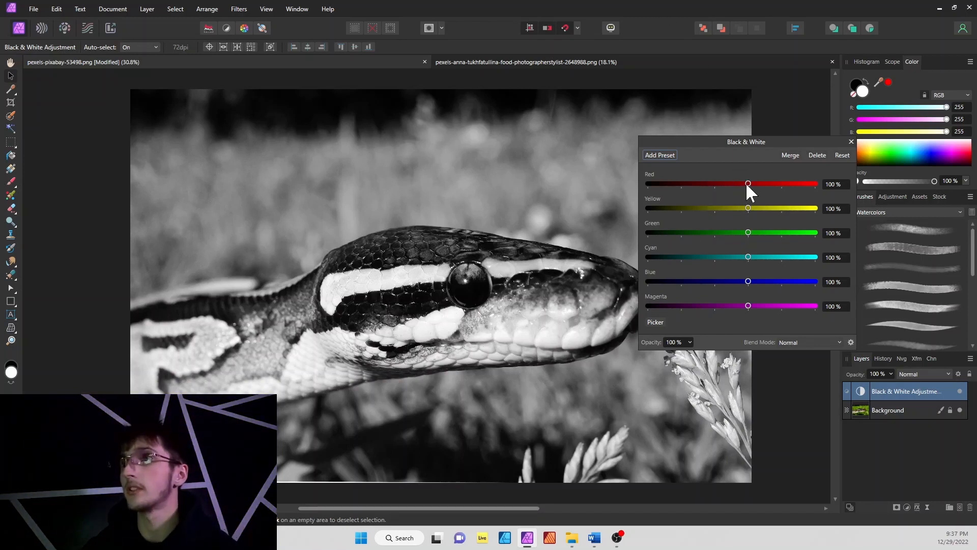
- Experiment with the Red slider and settle the red tones slightly below zero for a darker rendering
{"action": "left_click_drag", "start_coordinate": [748, 183], "coordinate": [714, 183]}
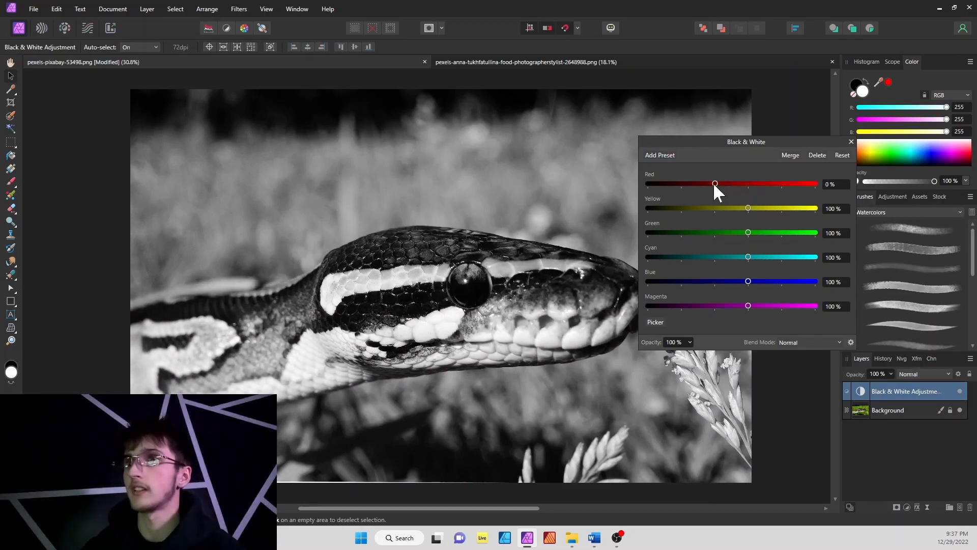
{"action": "left_click_drag", "start_coordinate": [714, 183], "coordinate": [689, 183]}
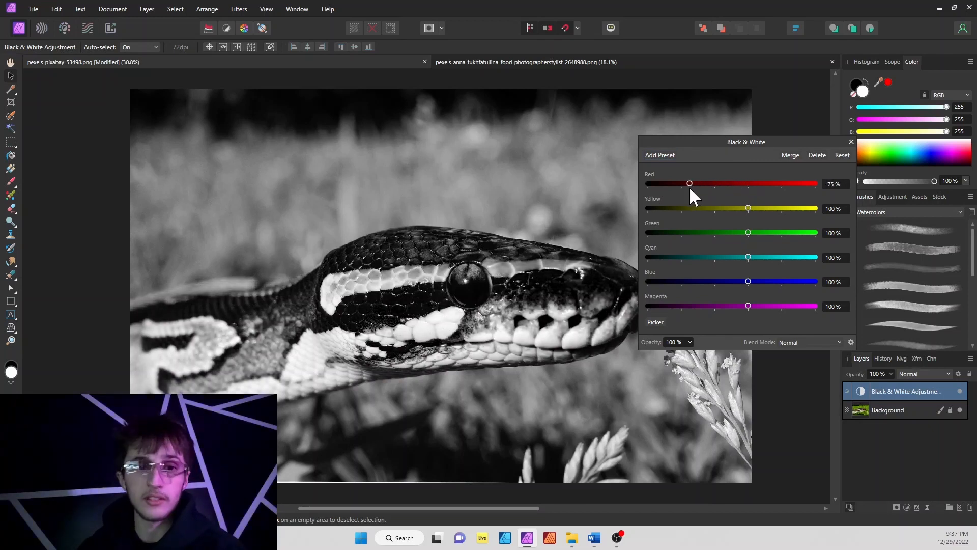
{"action": "left_click_drag", "start_coordinate": [689, 183], "coordinate": [684, 183]}
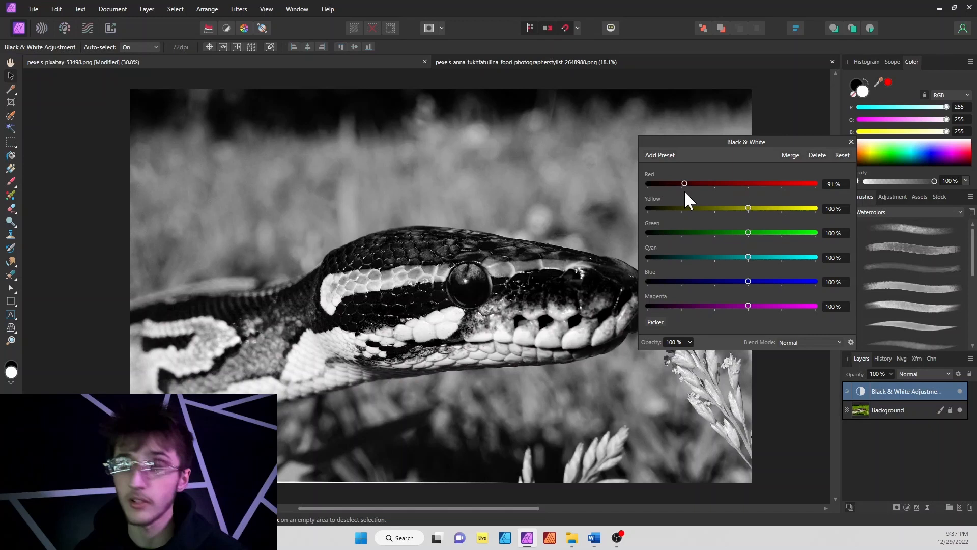
{"action": "left_click_drag", "start_coordinate": [683, 183], "coordinate": [715, 183]}
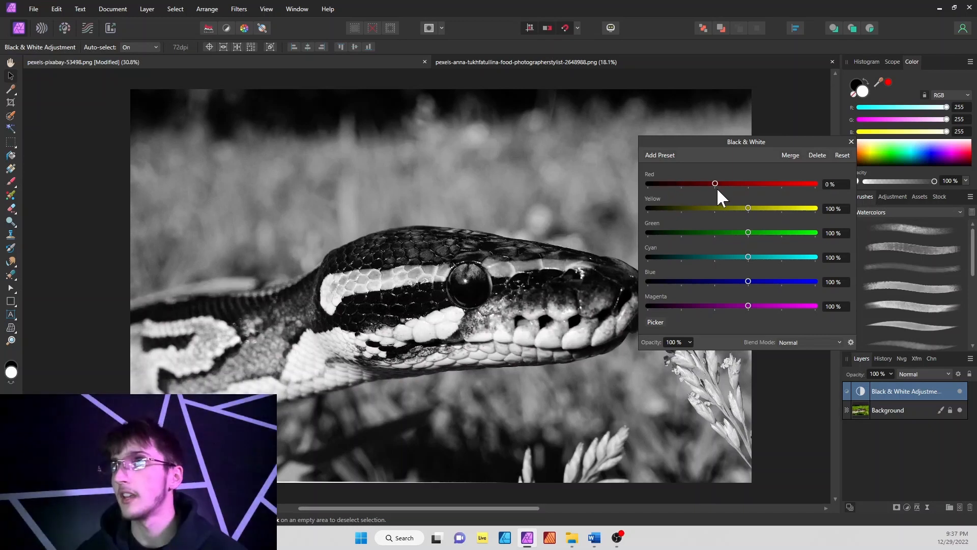
{"action": "left_click_drag", "start_coordinate": [715, 183], "coordinate": [791, 183]}
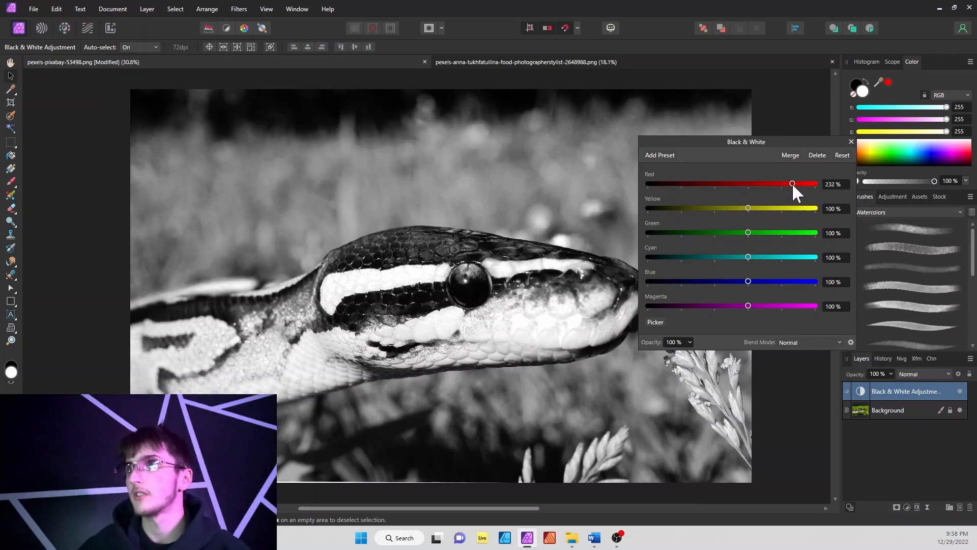
{"action": "left_click_drag", "start_coordinate": [791, 183], "coordinate": [786, 184]}
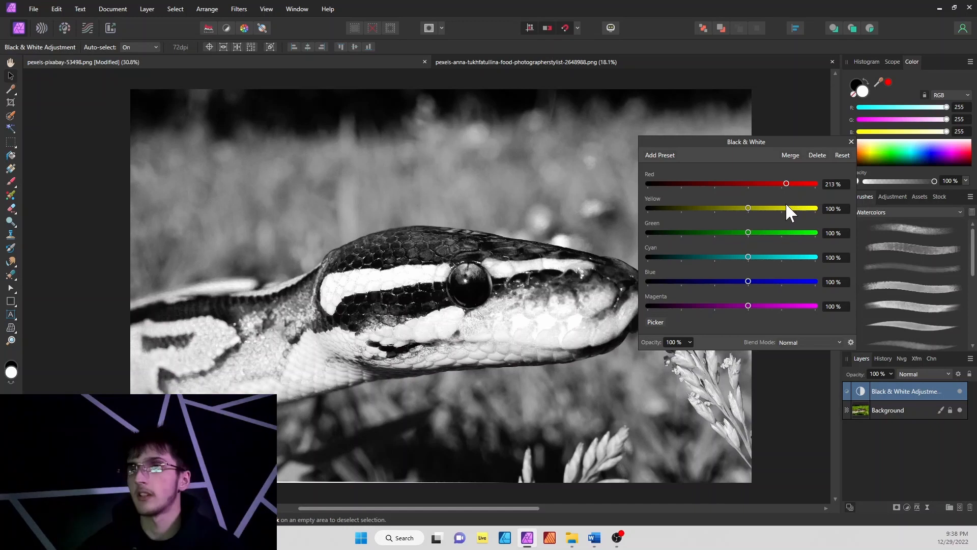
{"action": "left_click_drag", "start_coordinate": [786, 183], "coordinate": [733, 184]}
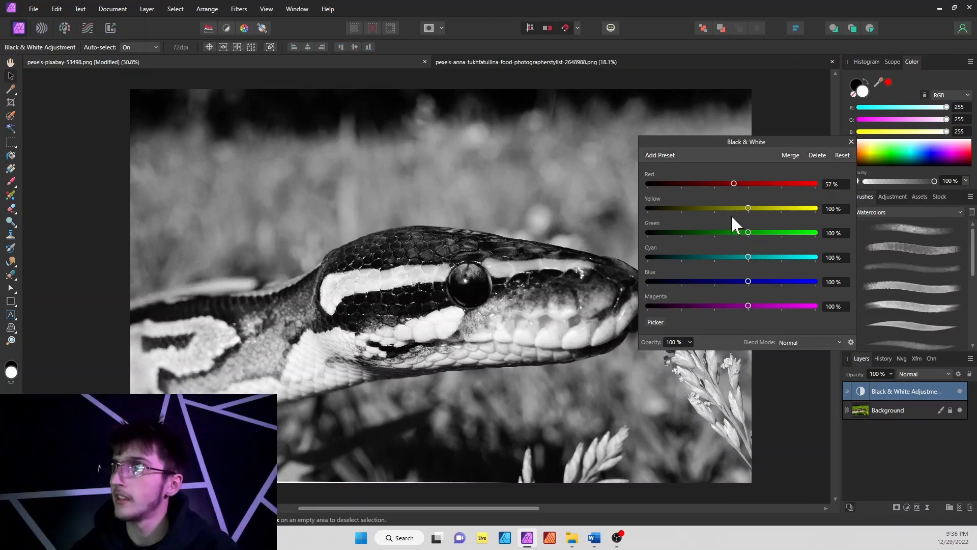
{"action": "left_click_drag", "start_coordinate": [734, 183], "coordinate": [707, 183]}
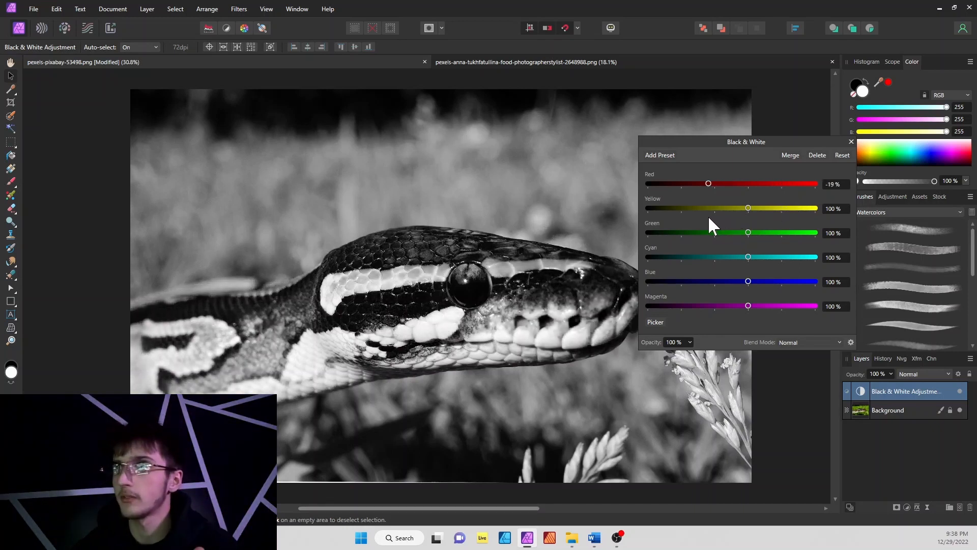
- Darken the yellows and blues slightly and brighten the greens to about 126%
{"action": "left_click_drag", "start_coordinate": [748, 207], "coordinate": [754, 207]}
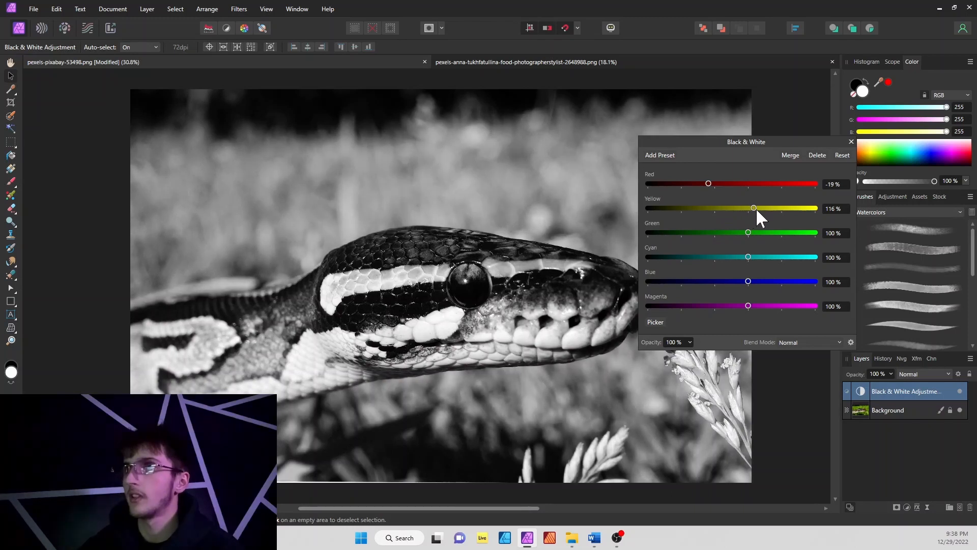
{"action": "left_click_drag", "start_coordinate": [753, 207], "coordinate": [746, 208]}
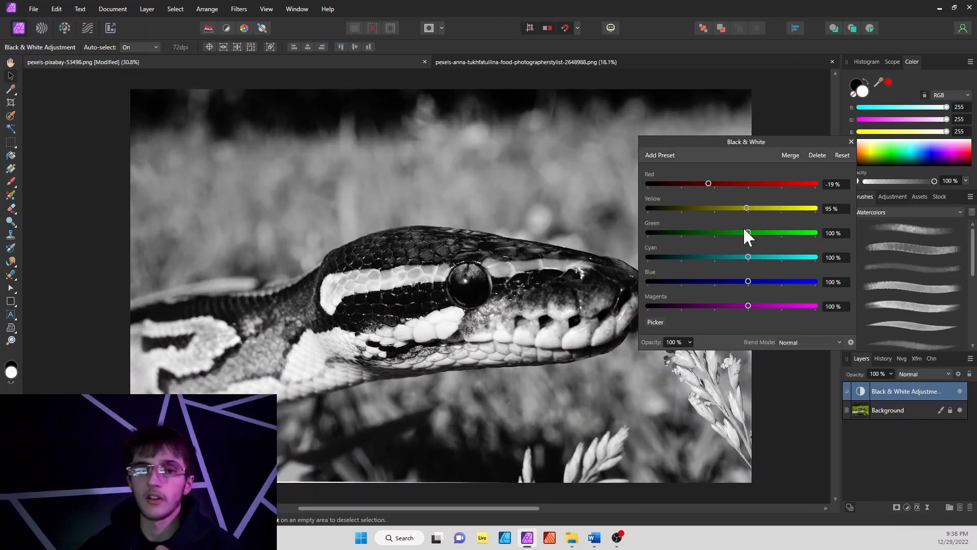
{"action": "left_click_drag", "start_coordinate": [746, 208], "coordinate": [721, 208]}
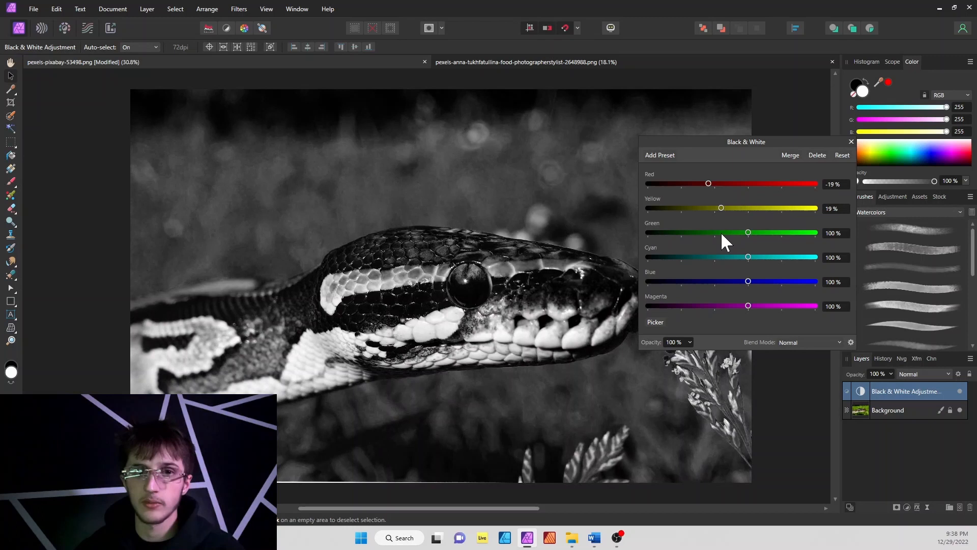
{"action": "left_click_drag", "start_coordinate": [748, 232], "coordinate": [750, 232]}
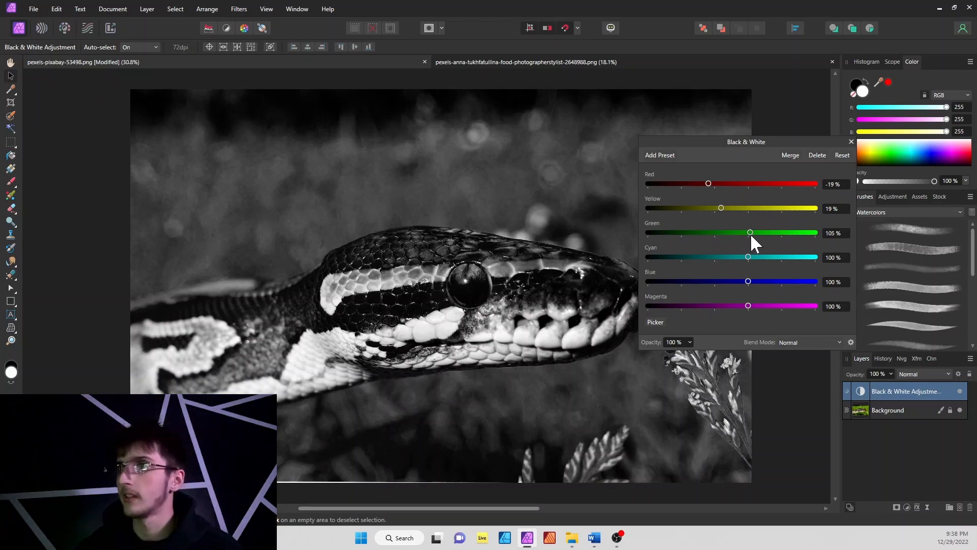
{"action": "left_click_drag", "start_coordinate": [750, 232], "coordinate": [733, 232]}
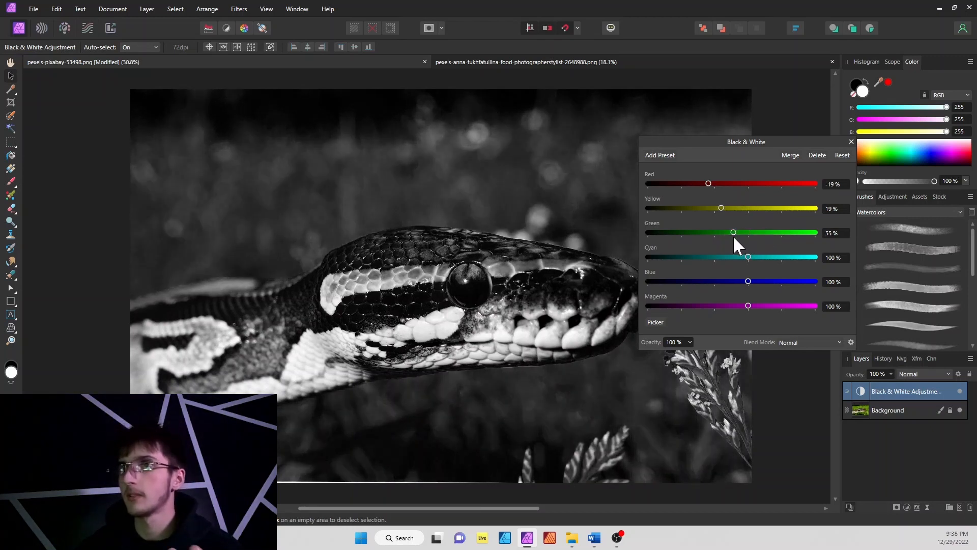
{"action": "left_click_drag", "start_coordinate": [733, 232], "coordinate": [757, 232]}
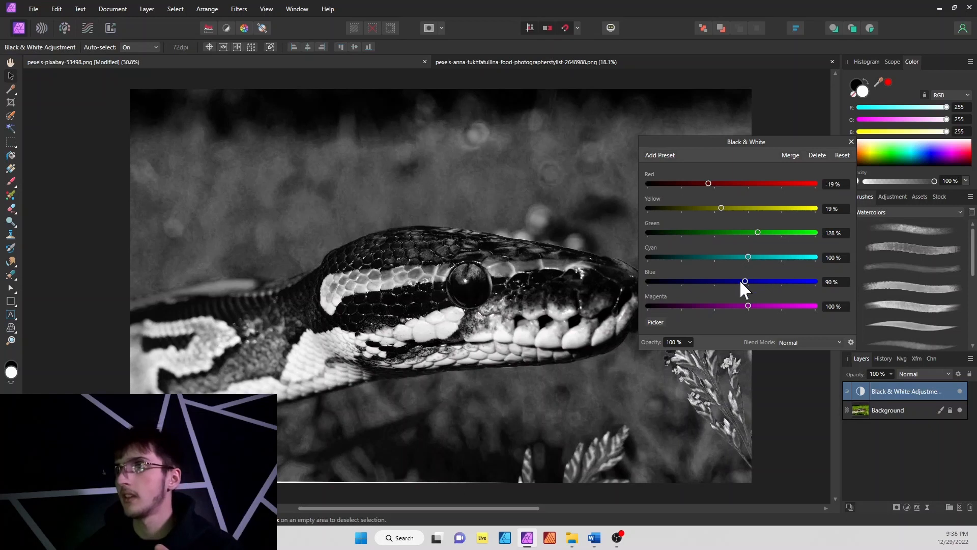
{"action": "left_click_drag", "start_coordinate": [745, 281], "coordinate": [717, 281]}
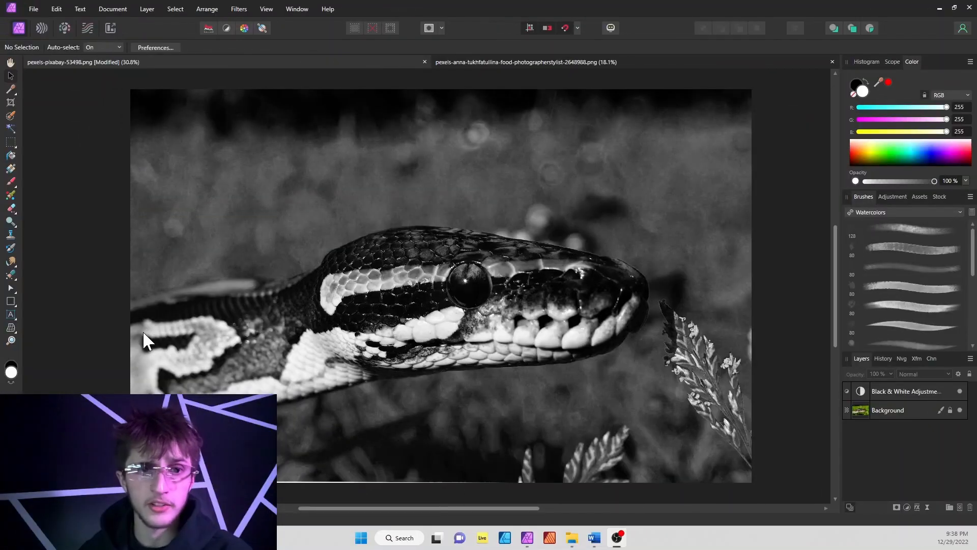
{"action": "mouse_move", "coordinate": [174, 358]}
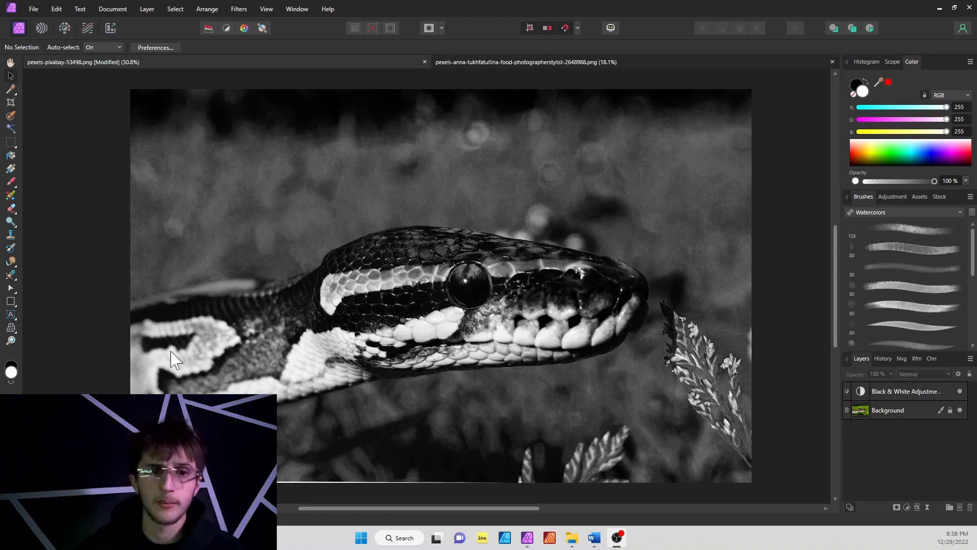
{"action": "mouse_move", "coordinate": [504, 413]}
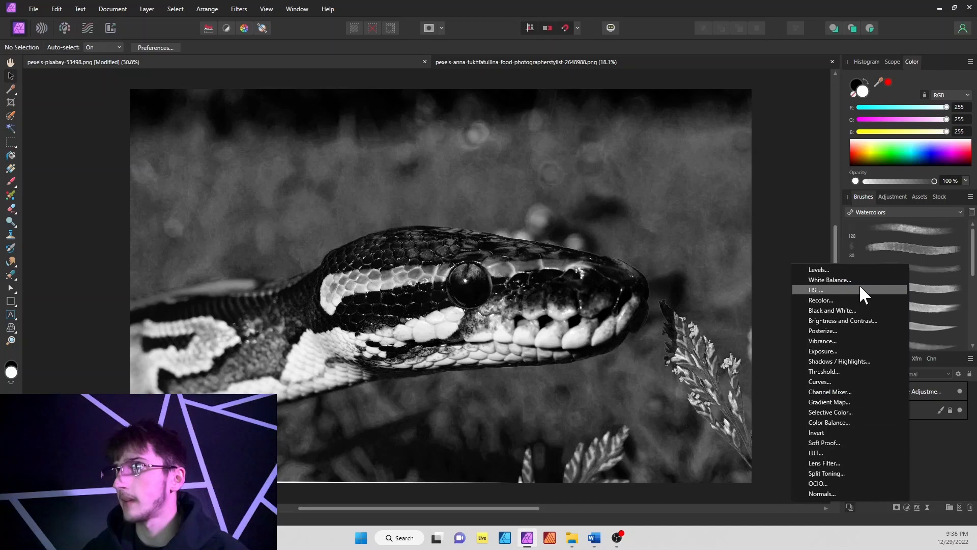
{"action": "mouse_move", "coordinate": [860, 274]}
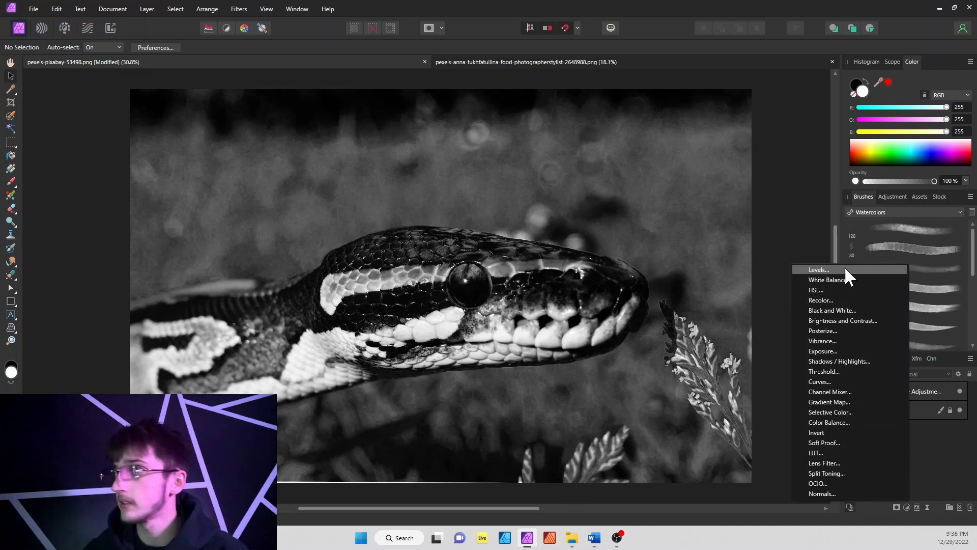
- Add a Levels adjustment layer above the Black & White layer with default settings
{"action": "left_click", "coordinate": [818, 269]}
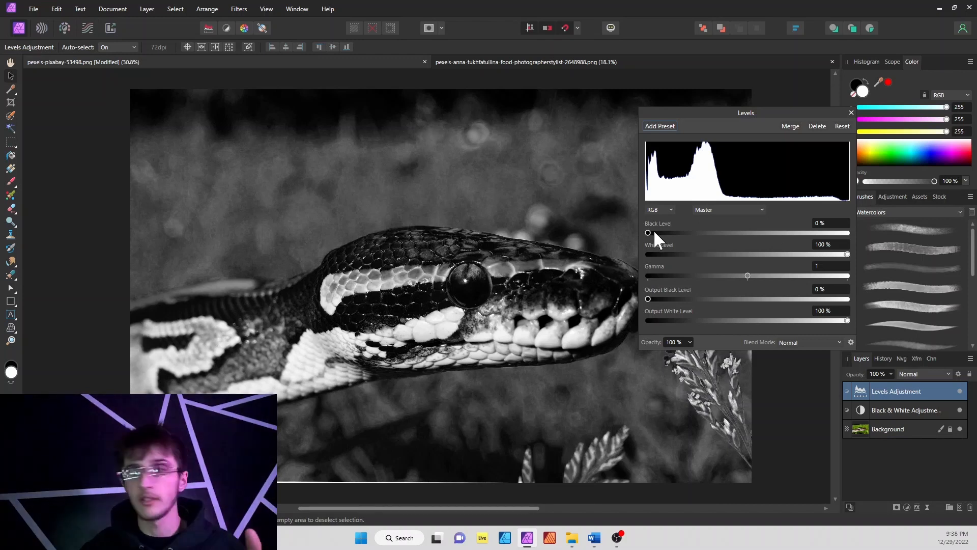
{"action": "mouse_move", "coordinate": [655, 243]}
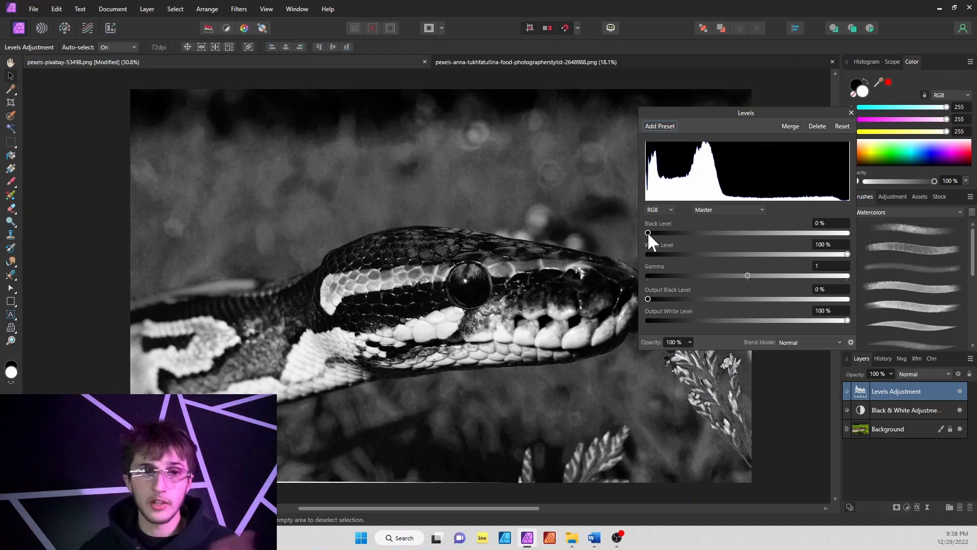
{"action": "left_click_drag", "start_coordinate": [648, 233], "coordinate": [657, 233]}
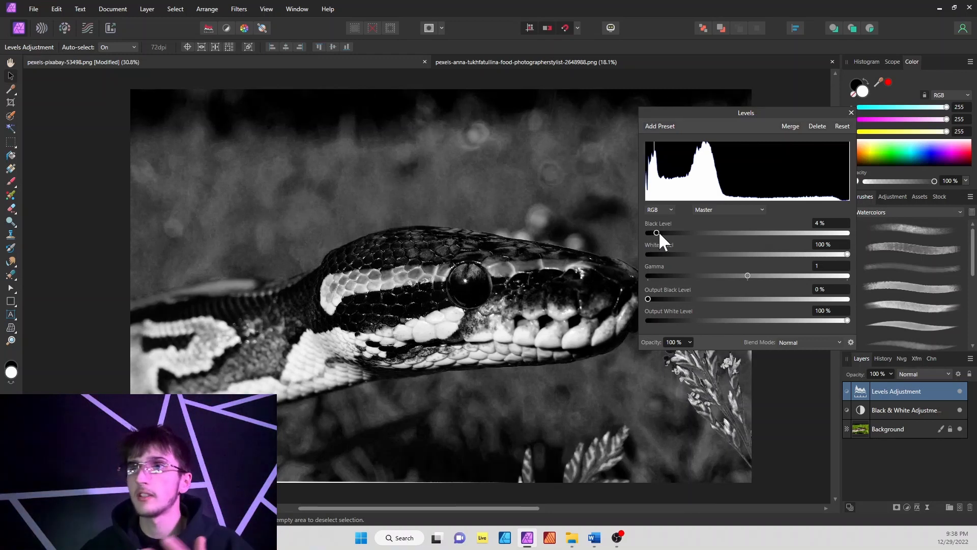
{"action": "left_click_drag", "start_coordinate": [656, 233], "coordinate": [664, 233]}
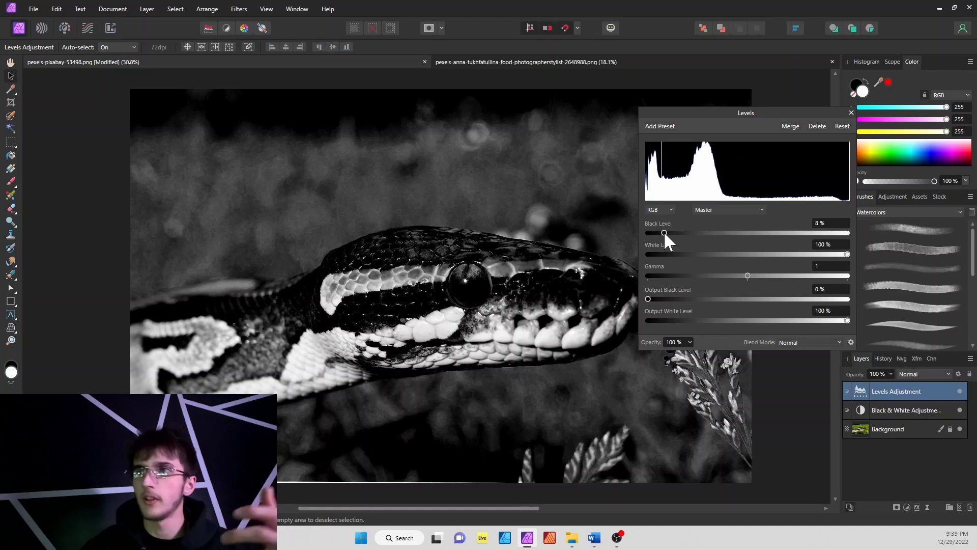
{"action": "left_click_drag", "start_coordinate": [663, 232], "coordinate": [751, 232]}
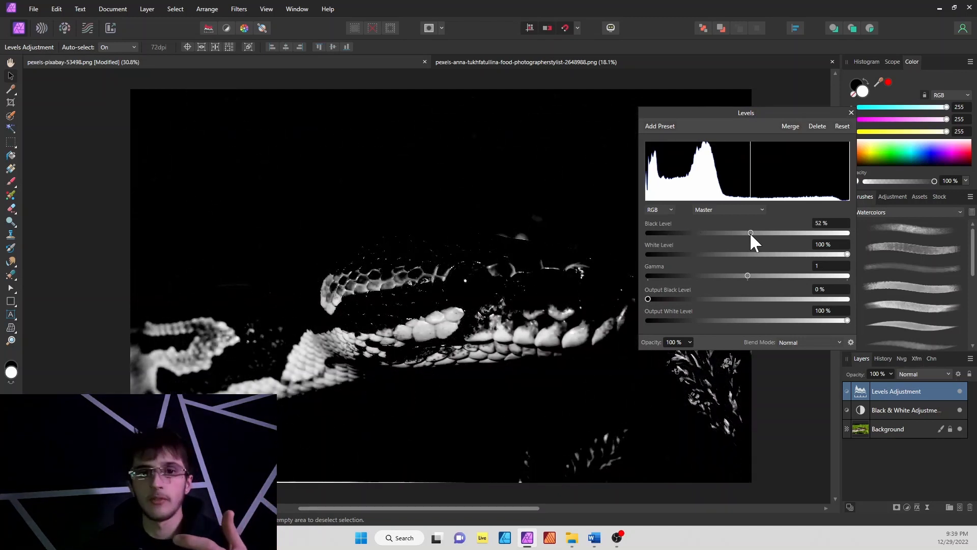
{"action": "left_click_drag", "start_coordinate": [750, 232], "coordinate": [647, 232]}
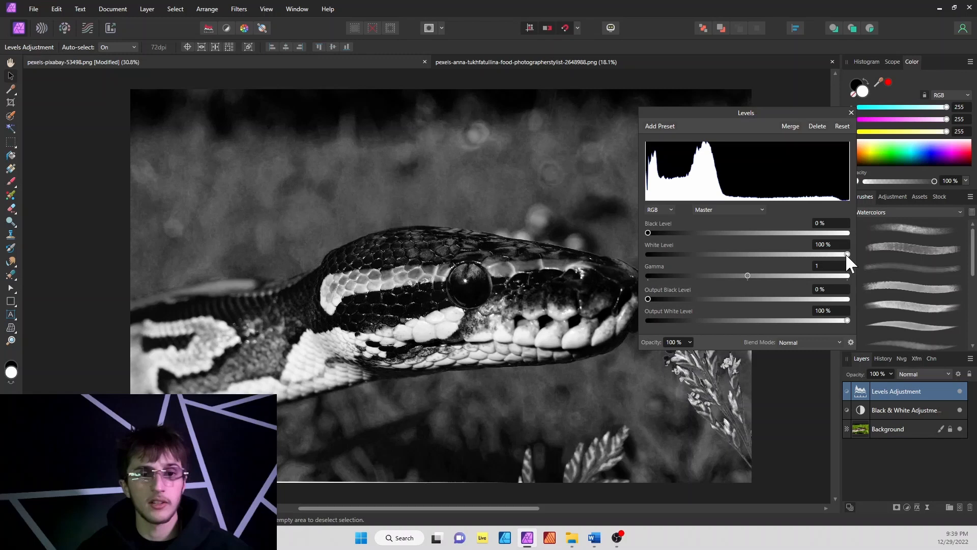
{"action": "left_click_drag", "start_coordinate": [846, 254], "coordinate": [829, 254]}
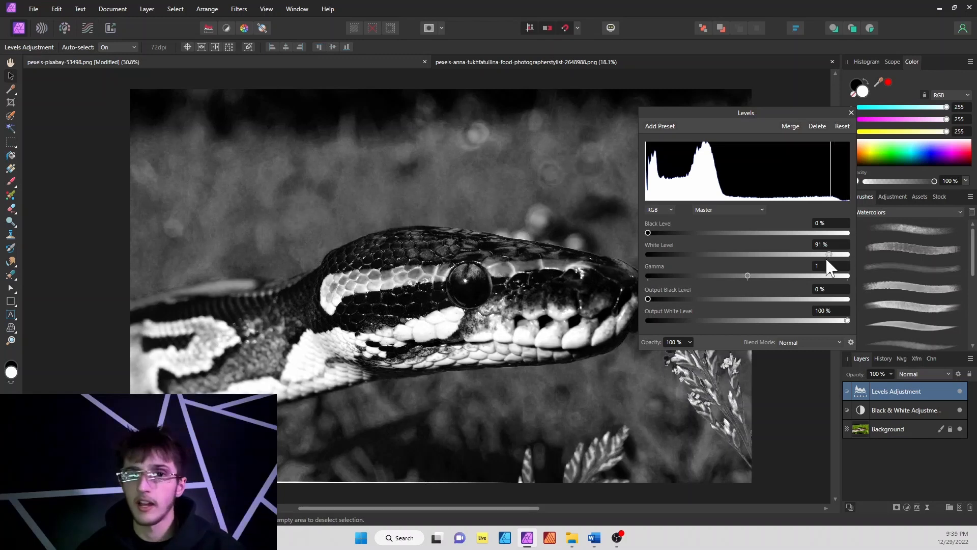
{"action": "left_click_drag", "start_coordinate": [828, 253], "coordinate": [696, 253]}
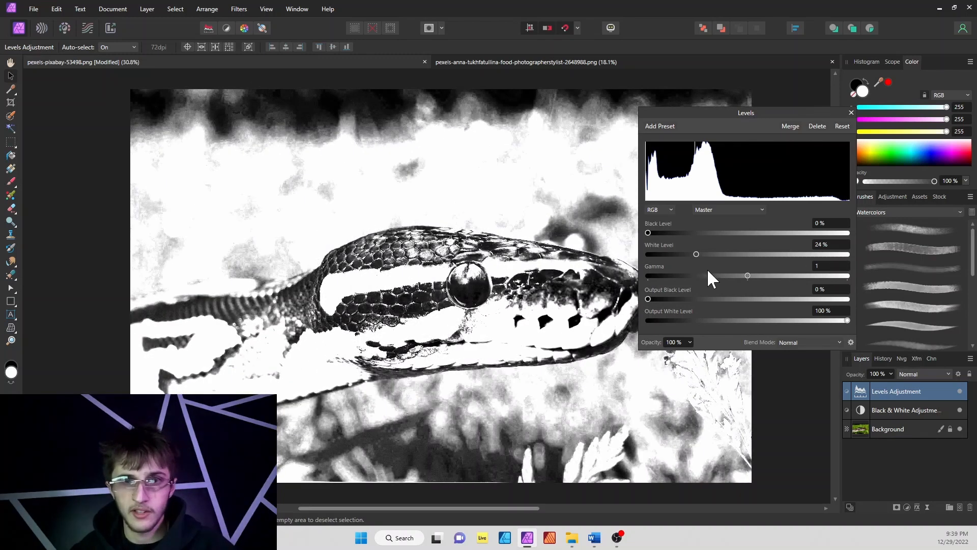
{"action": "left_click_drag", "start_coordinate": [696, 254], "coordinate": [845, 253]}
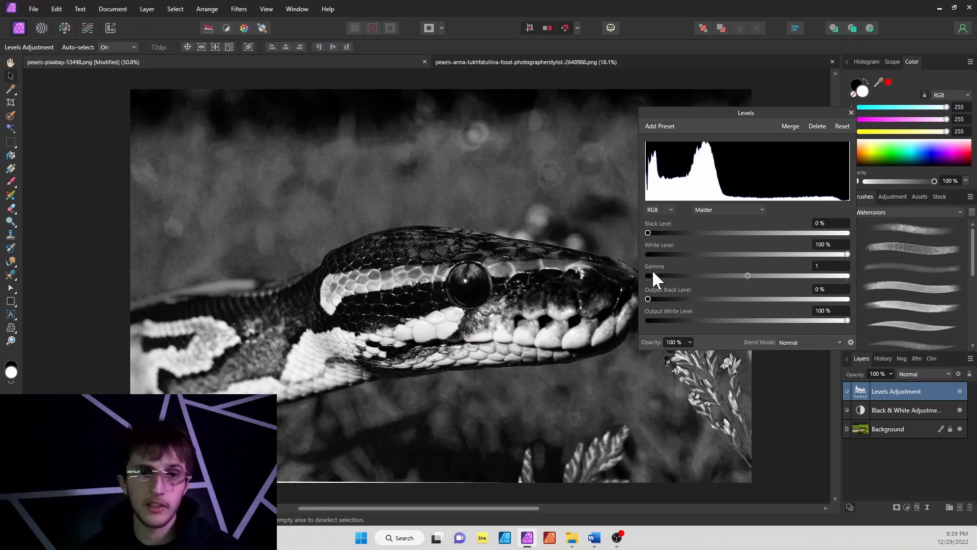